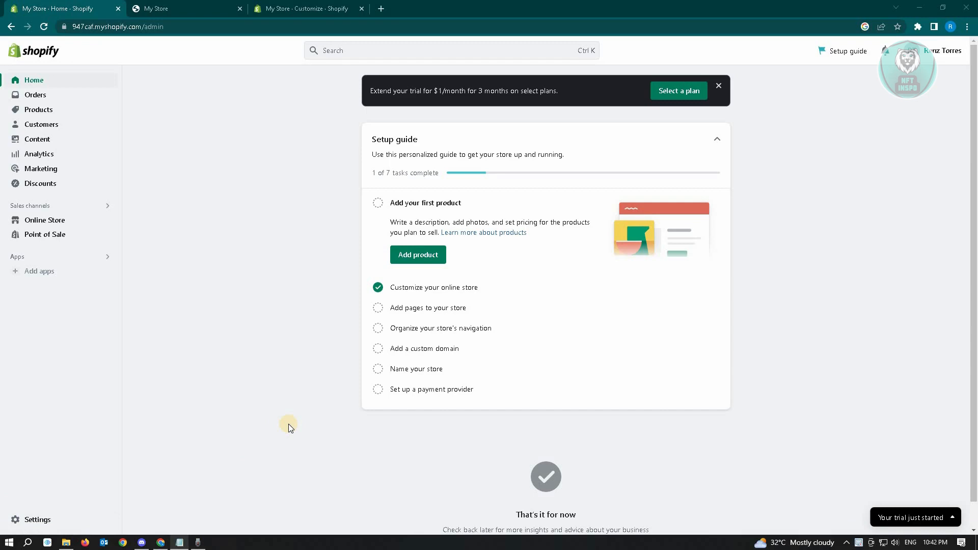
mouse_move(45, 219)
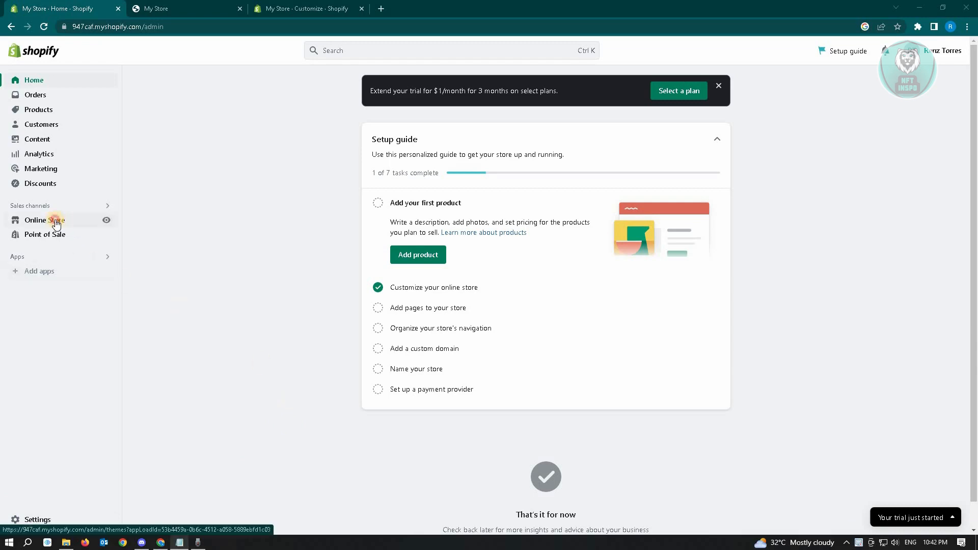
- Go to Online Store themes and open the Sense theme's actions menu
click(44, 220)
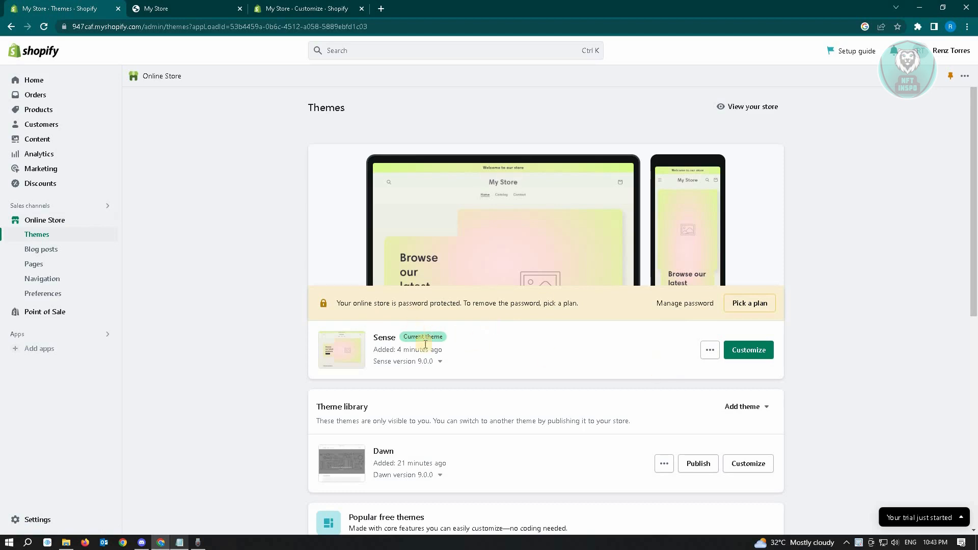
mouse_move(709, 350)
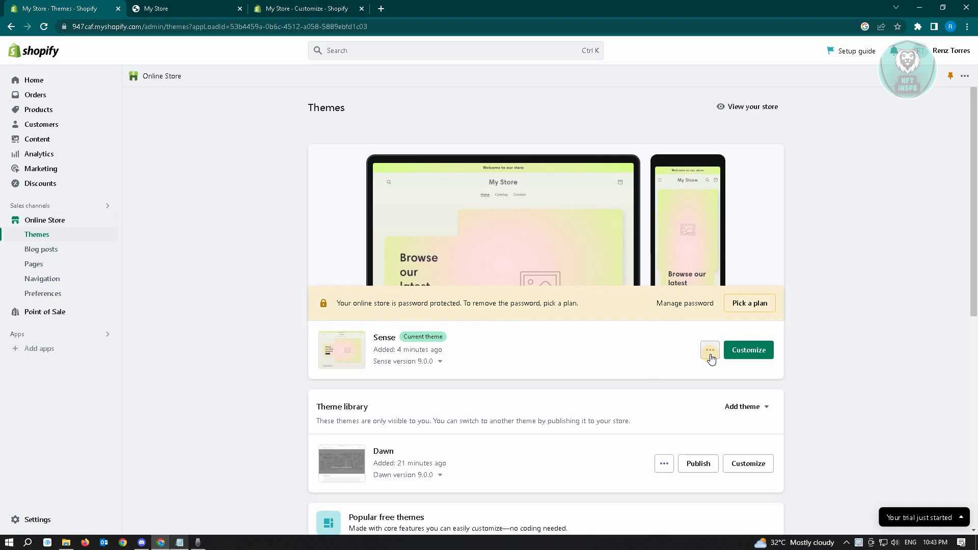
click(709, 350)
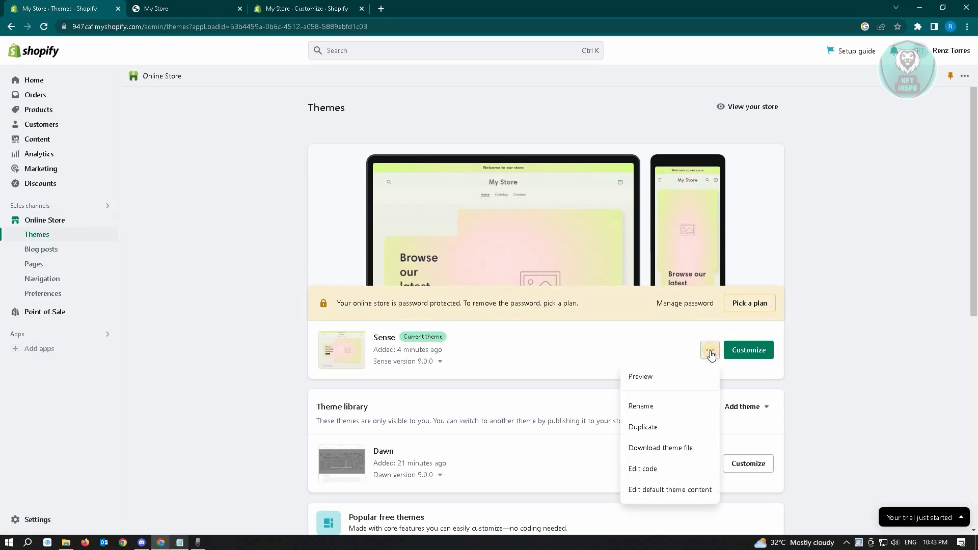
mouse_move(637, 494)
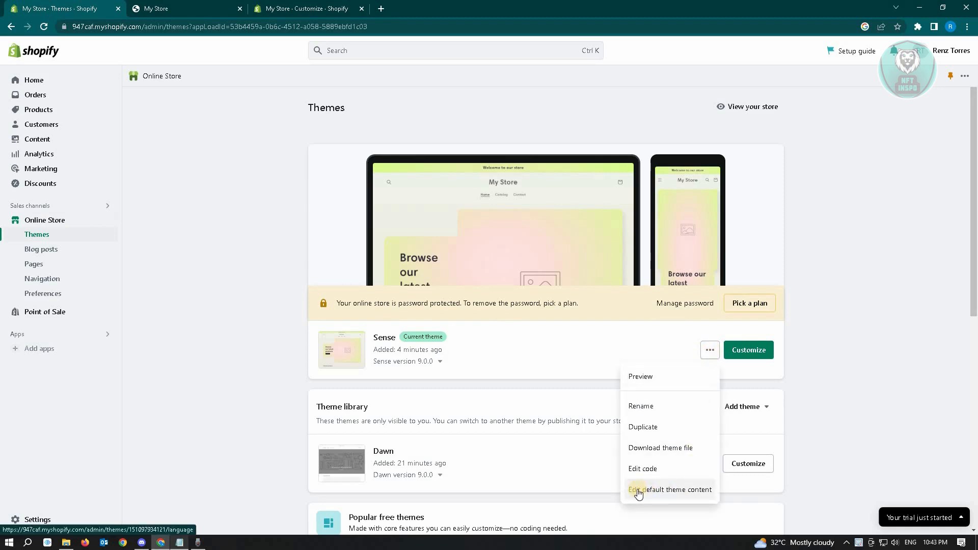
- Edit the Sense theme's default content and view its Sections category
click(669, 489)
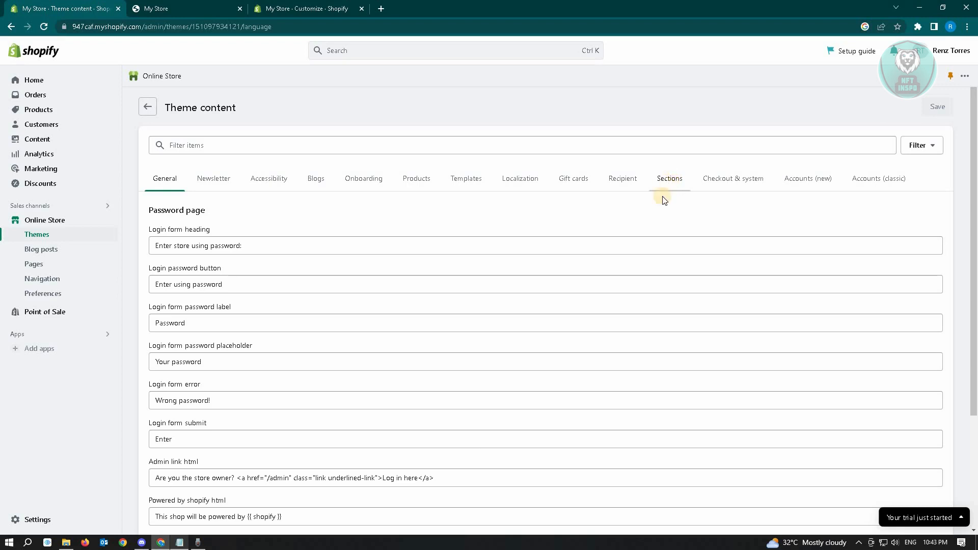
click(669, 179)
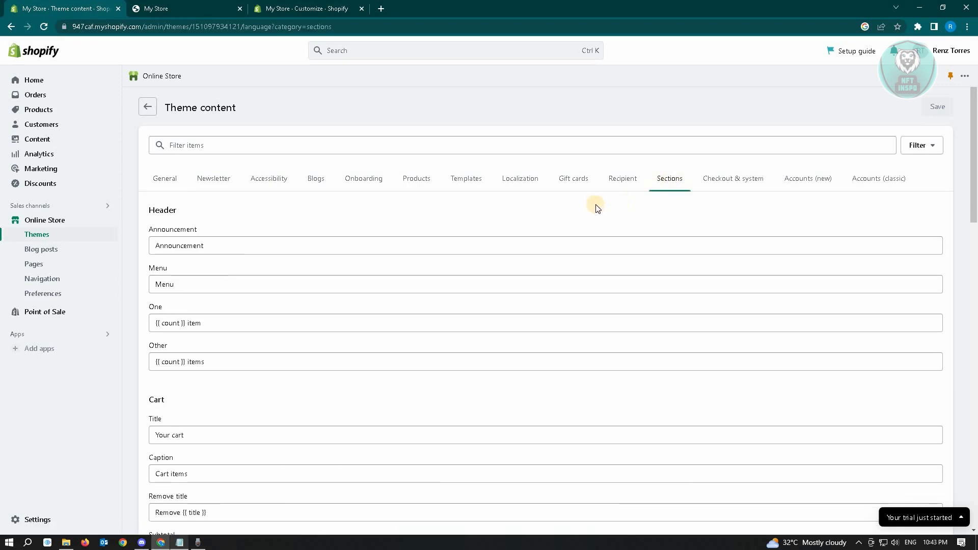
mouse_move(474, 322)
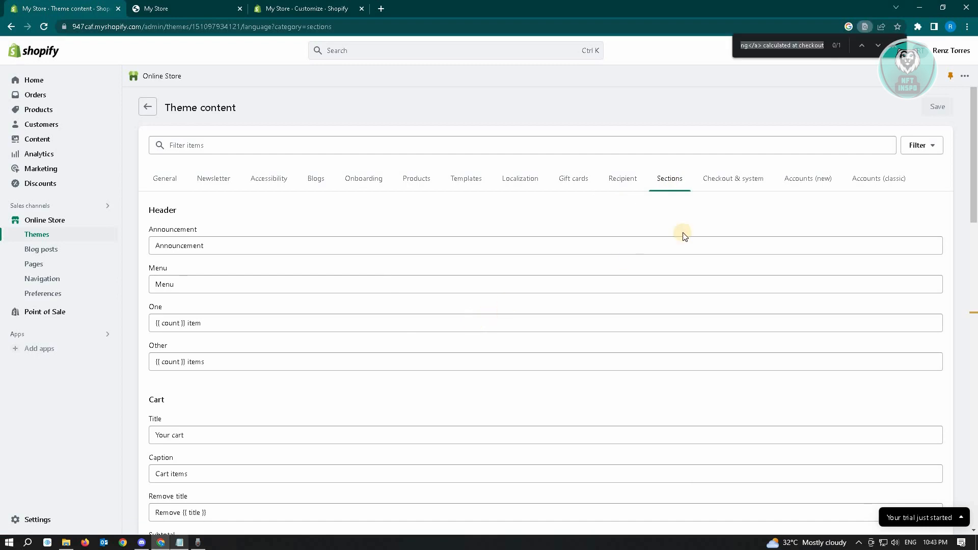
- Find 'taxes' and empty the Taxes and shipping policy at checkout html field
text(taxe)
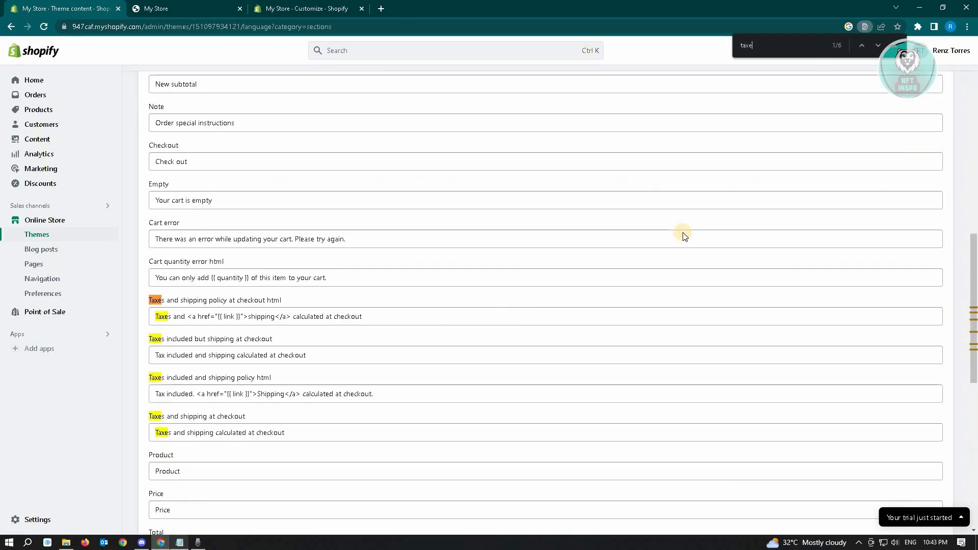
text(s)
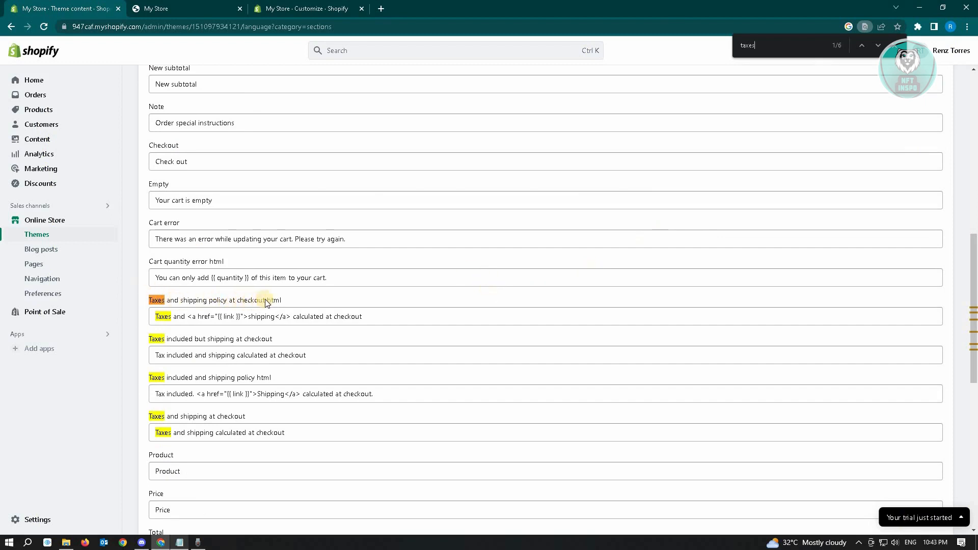
click(383, 316)
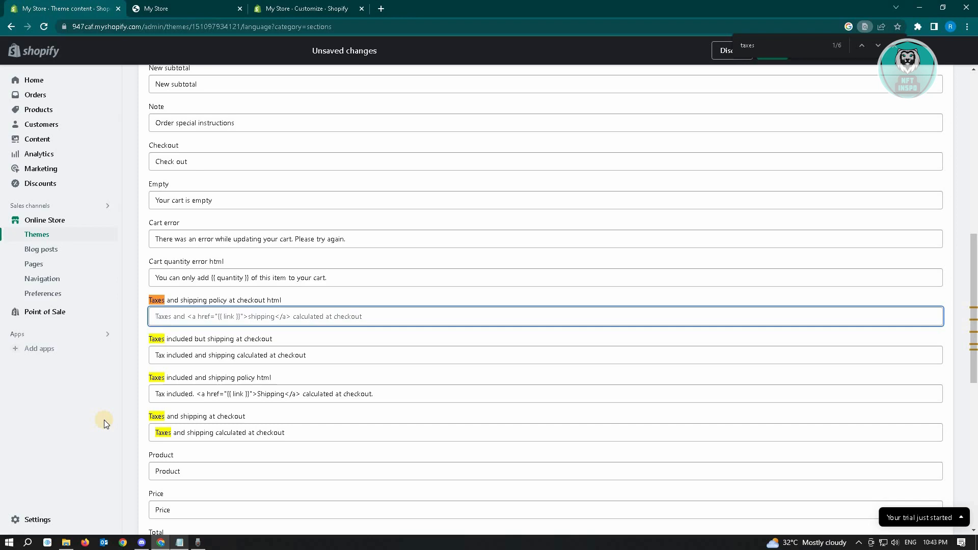
mouse_move(622, 433)
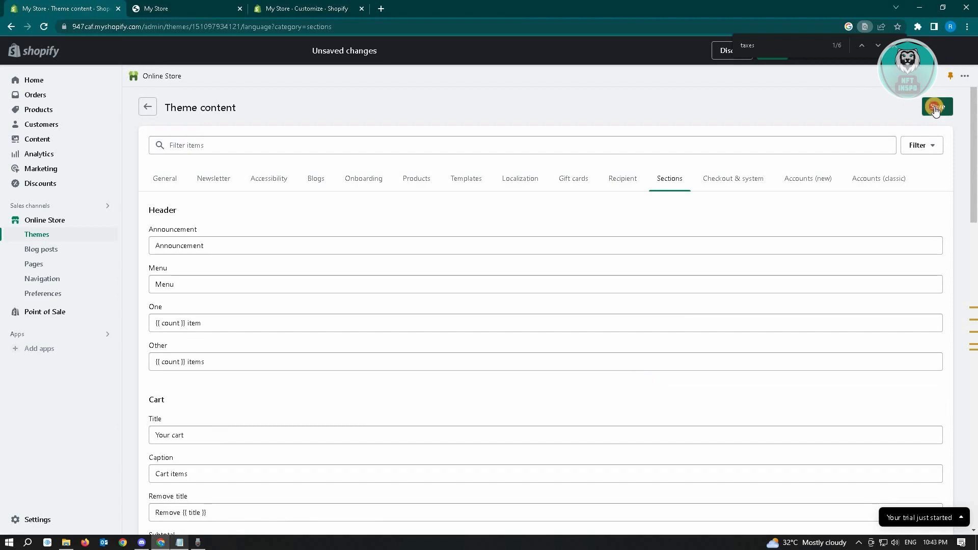
- Save the Sense theme content with the checkout taxes policy field emptied
click(936, 107)
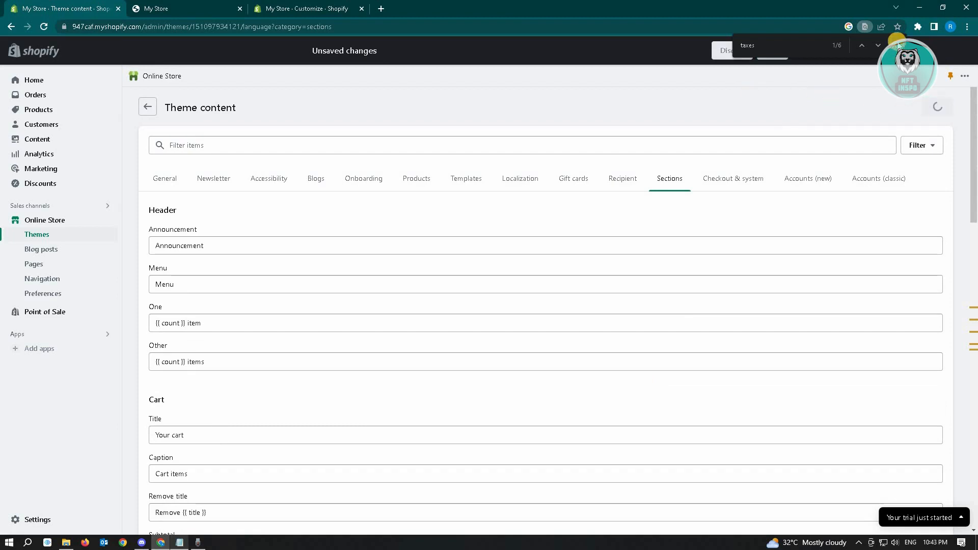